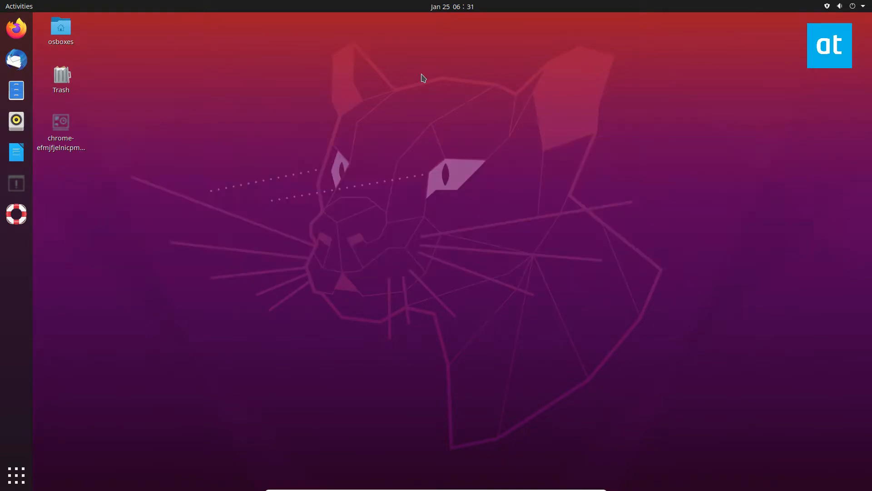
mouse_move(417, 71)
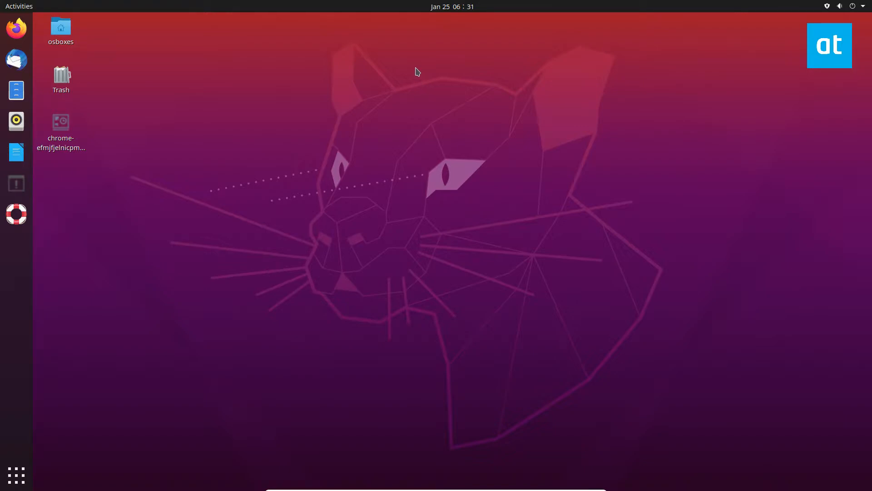
Open the applications overview and return to the desktop with Terminal running.
left_click(16, 475)
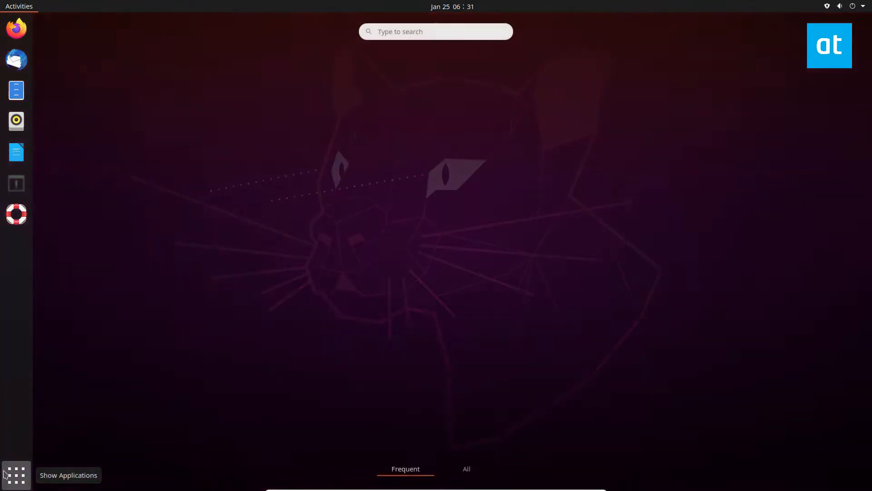
left_click(15, 184)
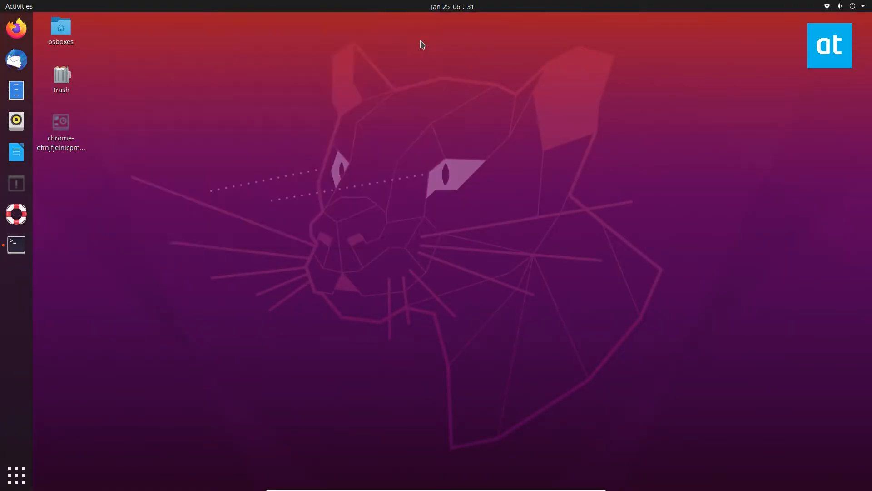
mouse_move(60, 458)
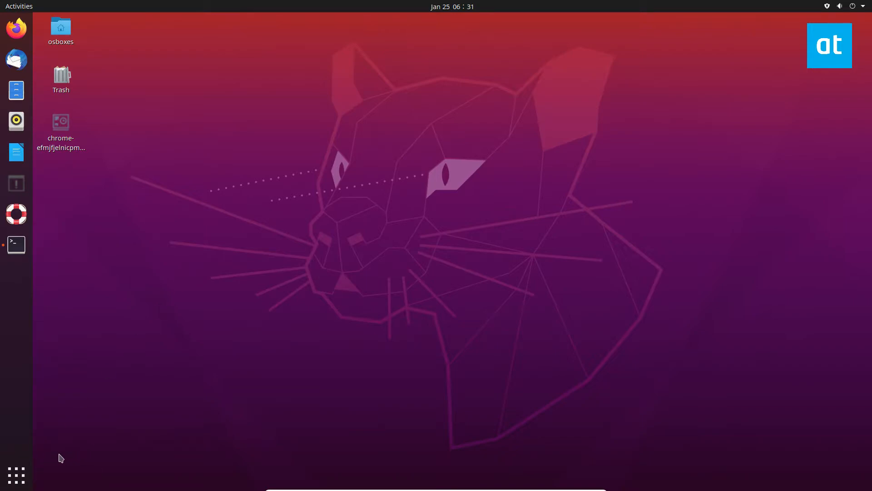
Search the overview for 'About' and open the Settings About page.
left_click(16, 475)
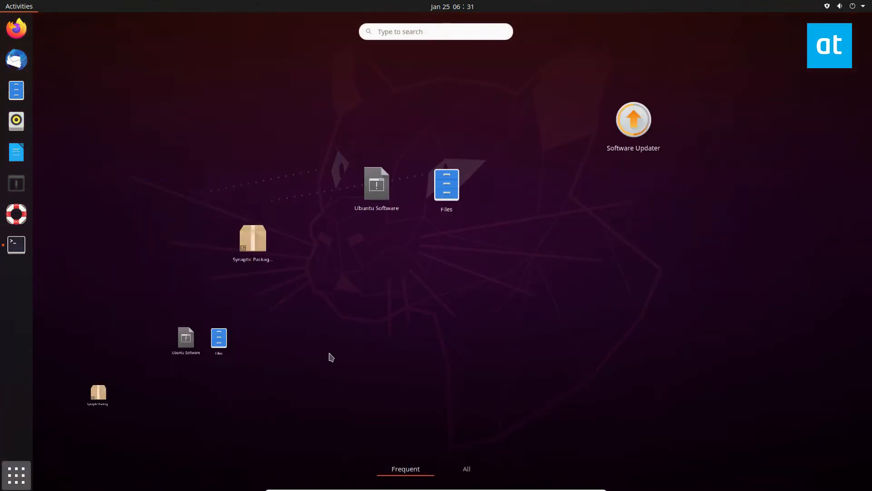
type("about")
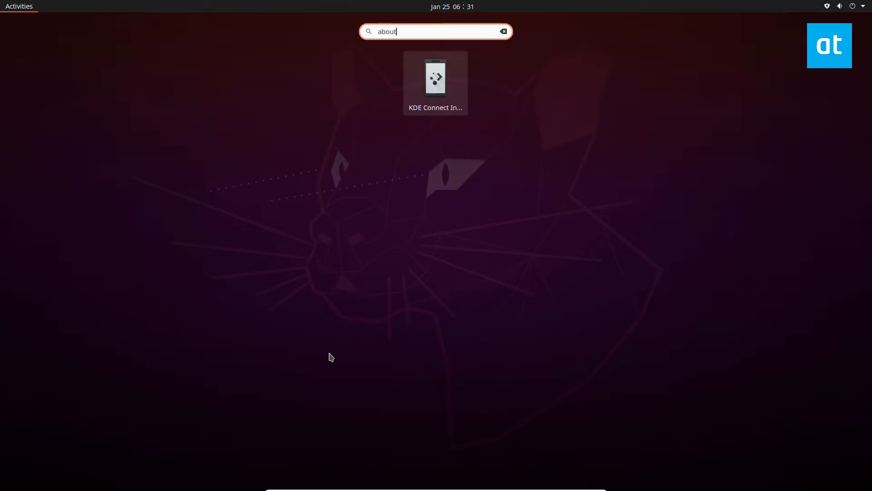
left_click(503, 32)
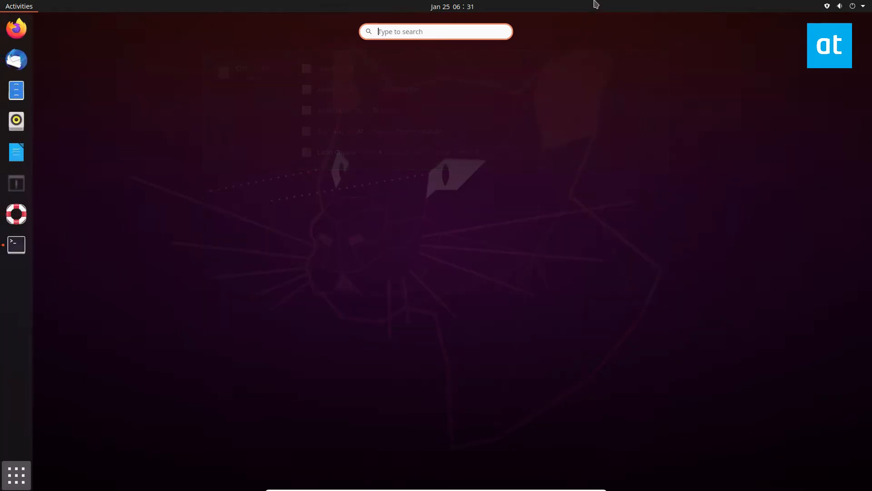
type("About")
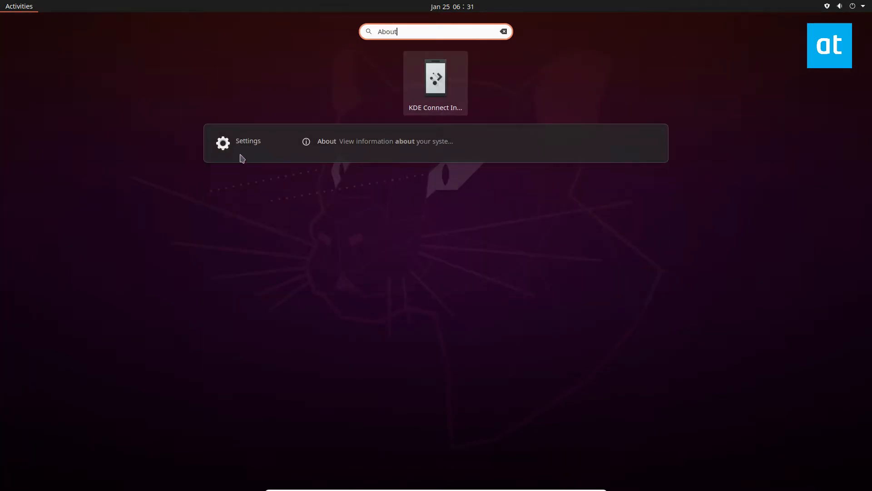
left_click(327, 141)
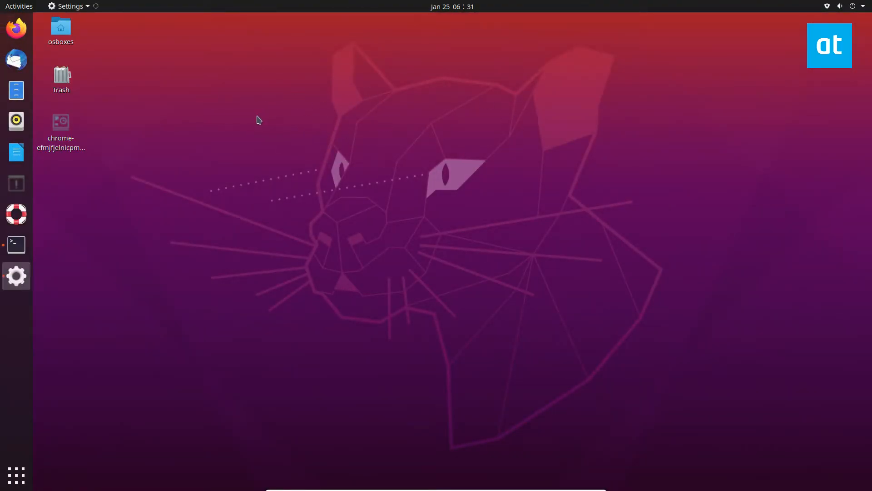
left_click(17, 275)
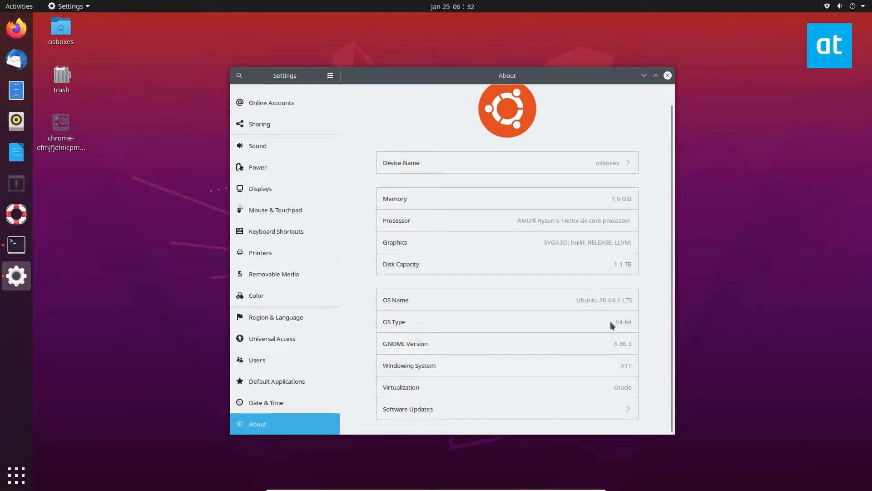
mouse_move(612, 245)
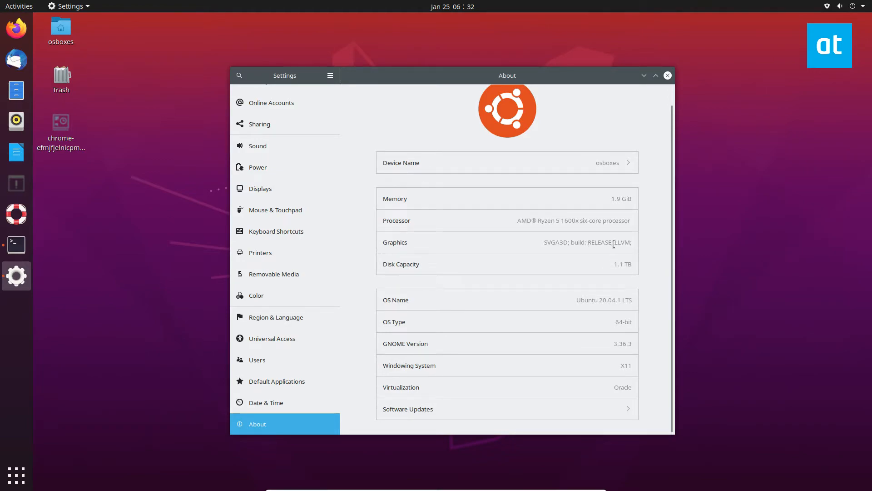
mouse_move(485, 245)
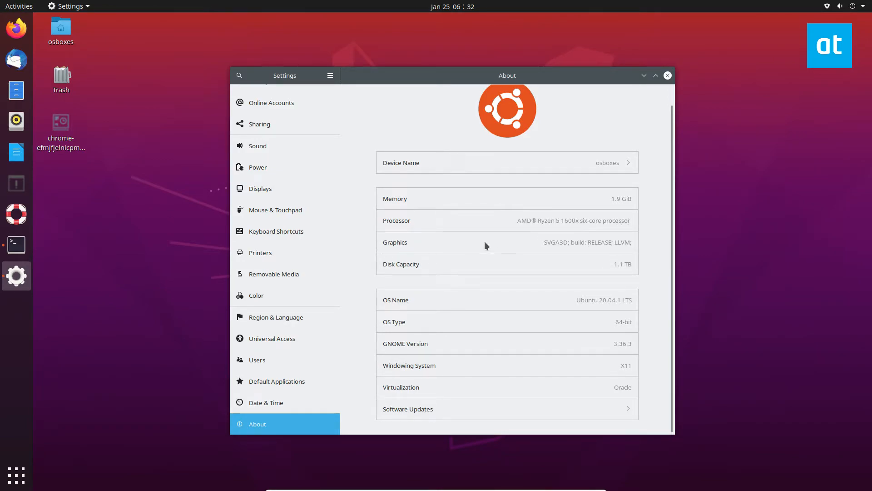
mouse_move(626, 262)
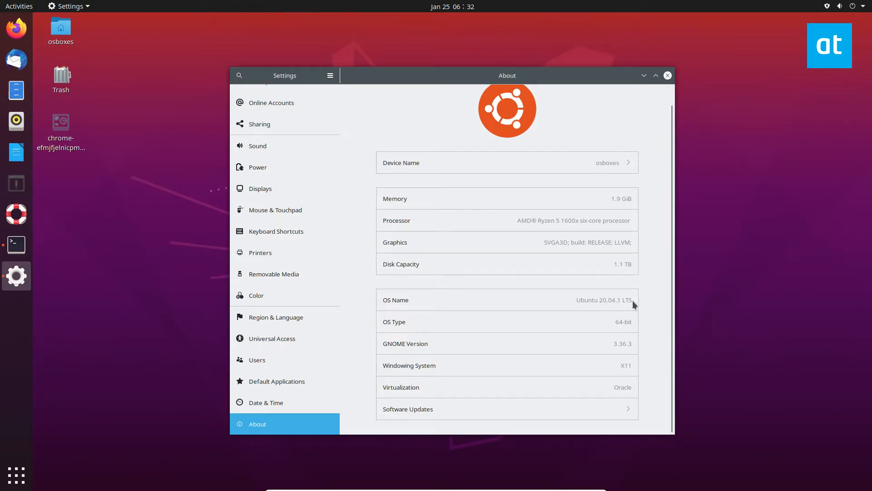
Select the OS Name version 20.04.1 in the About panel.
double_click(604, 300)
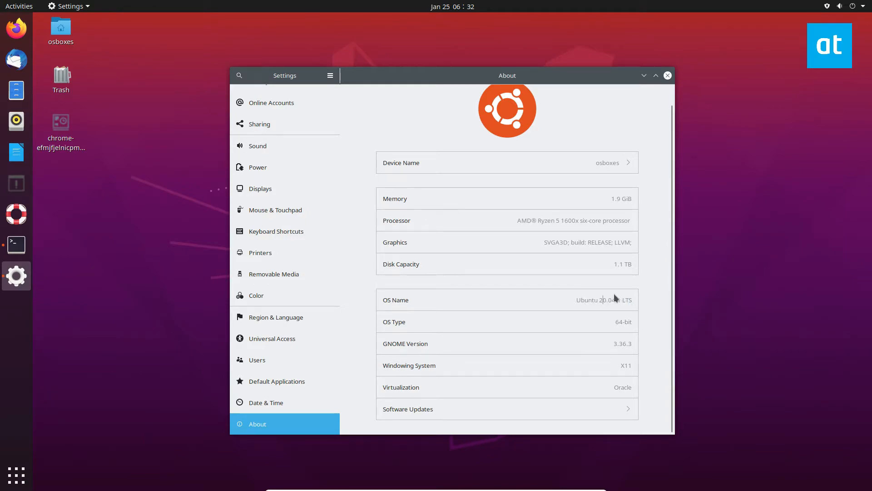
double_click(602, 300)
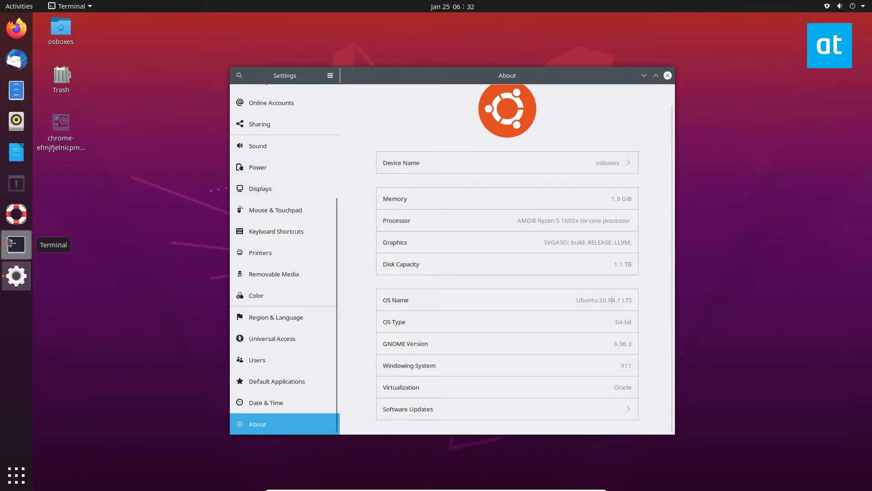
Run 'sudo apt install neofetch' in Terminal and authorize with the password.
left_click(15, 245)
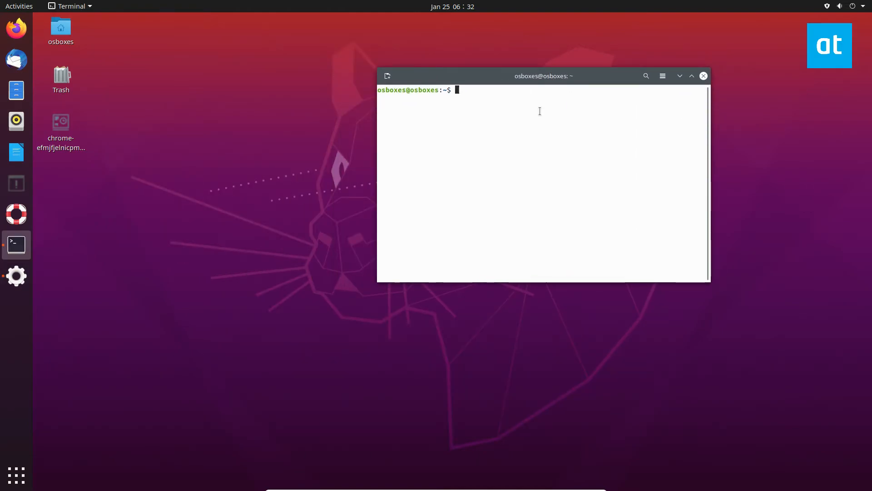
type("sudo a")
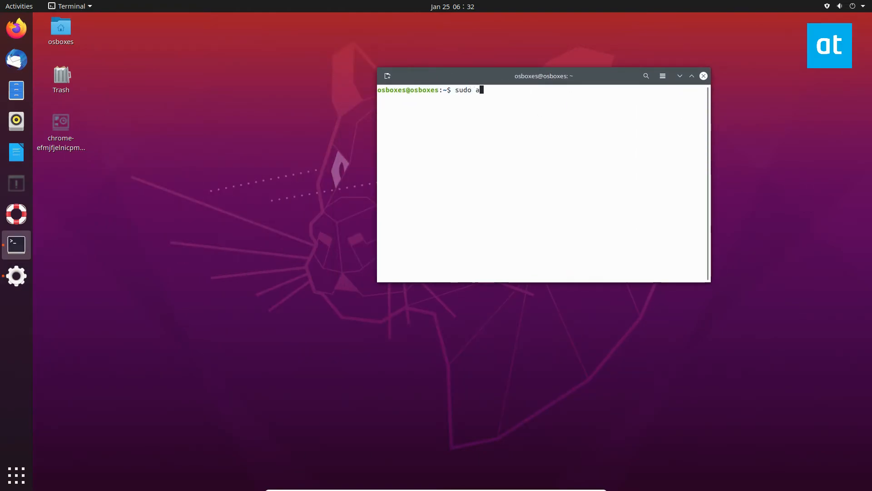
type("pt install neofetch -y")
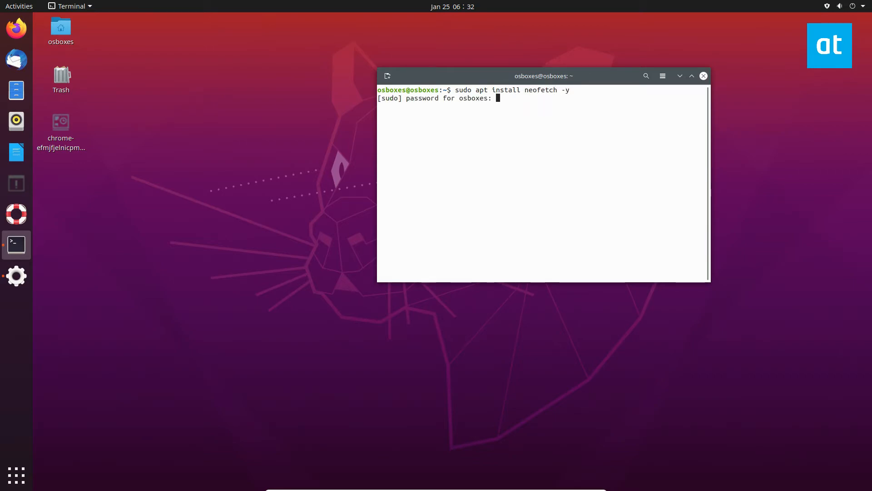
key("Return")
type("n")
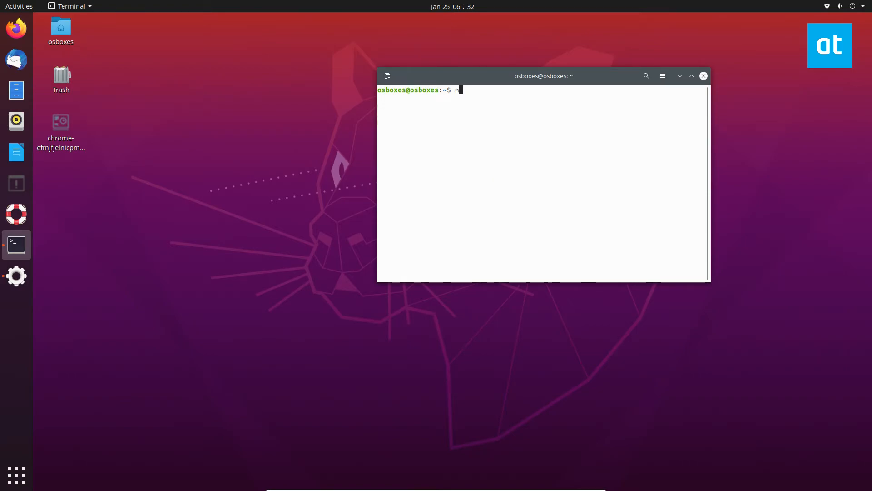
Run neofetch and select 20.04.1 in its OS line.
key("Return")
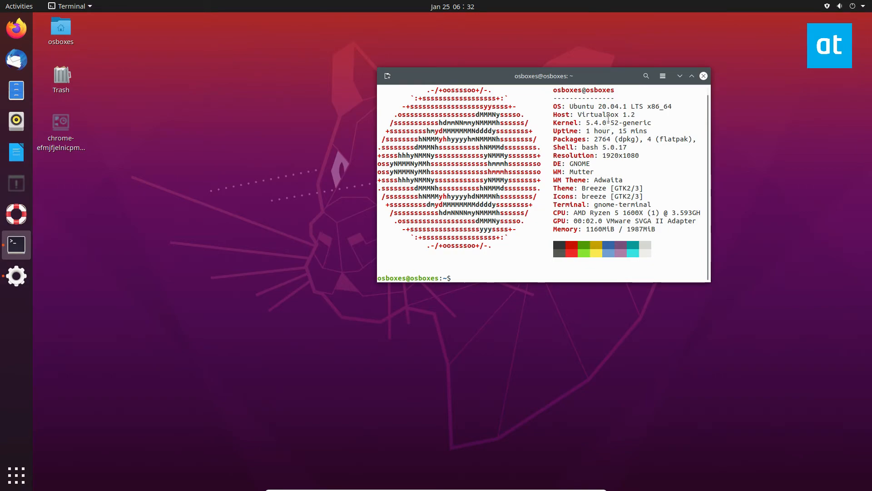
double_click(607, 106)
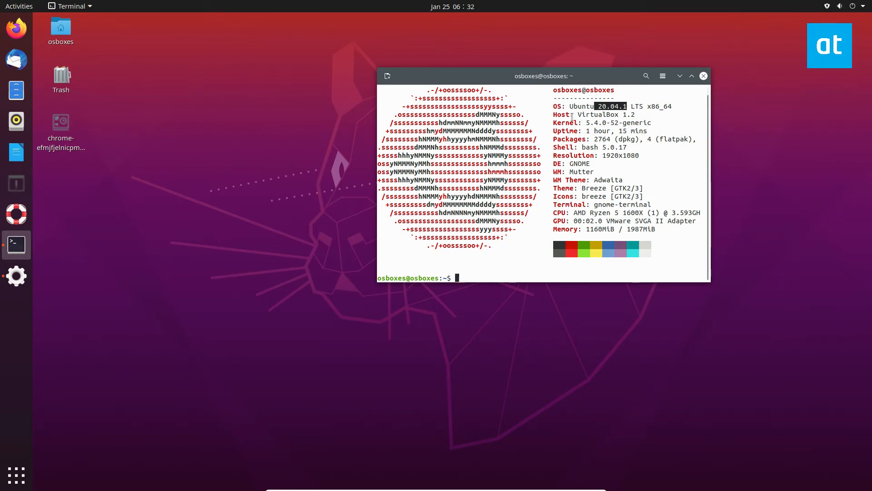
mouse_move(581, 181)
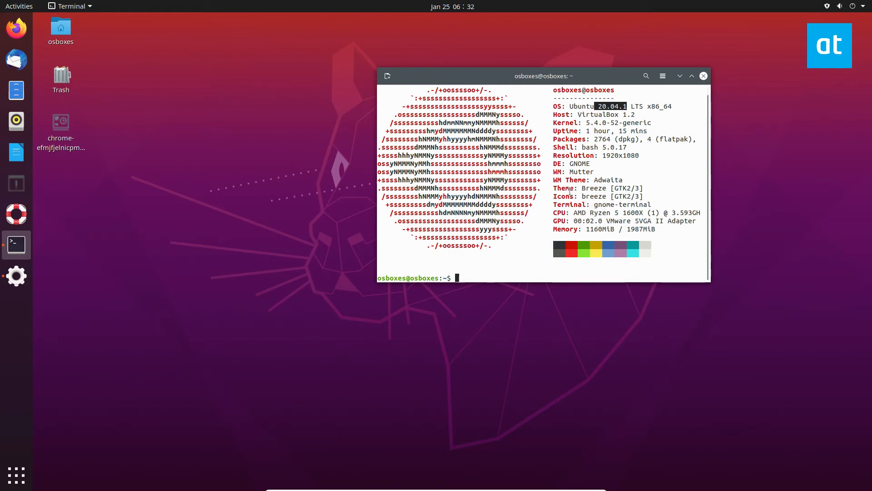
mouse_move(796, 371)
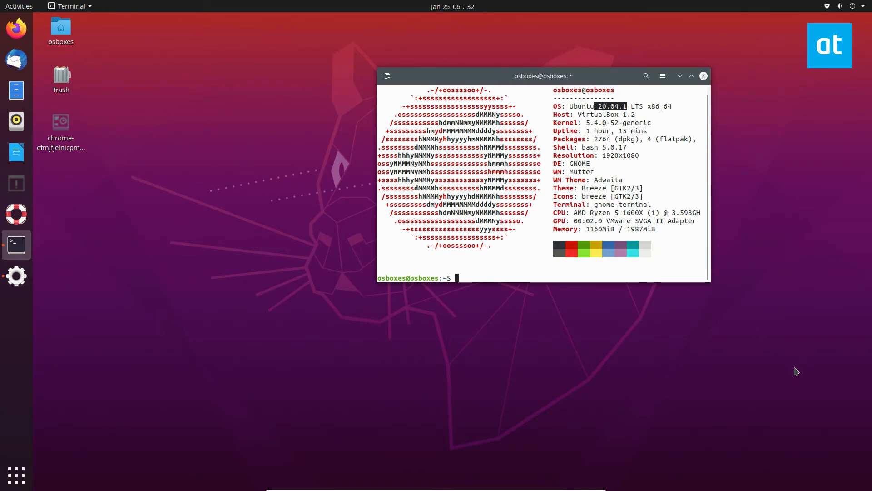